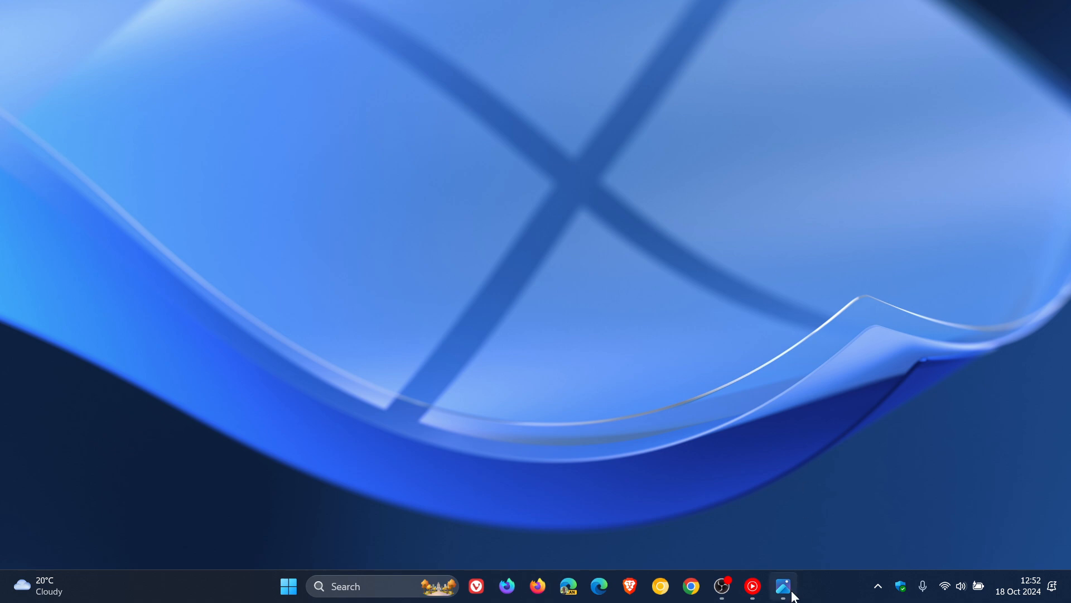
Restore Settings from the taskbar onto Personalization > Text input showing the Customize Copilot key option
left_click(783, 586)
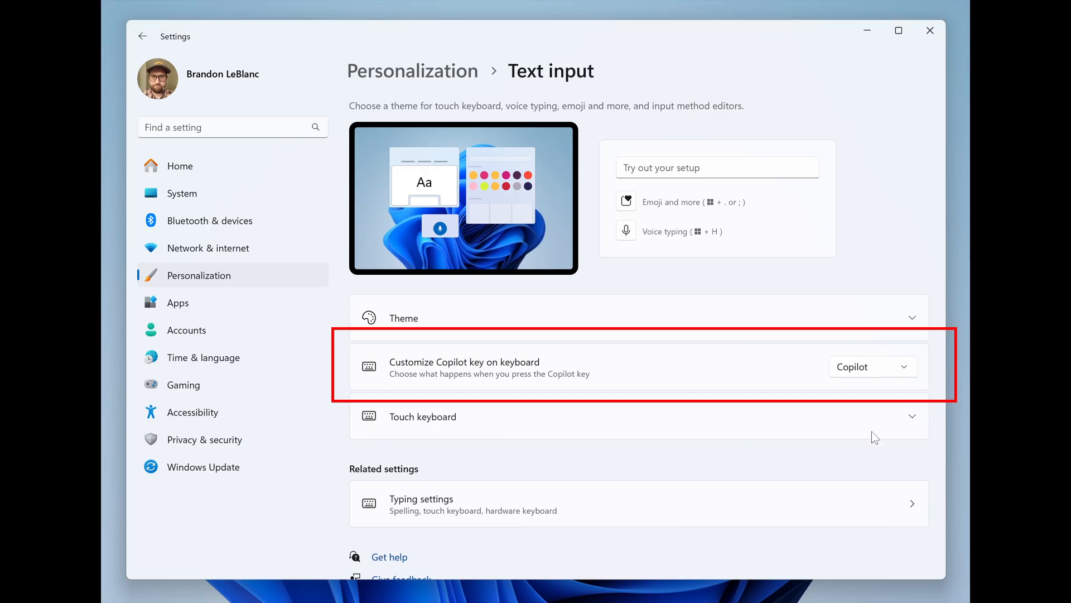
mouse_move(626, 504)
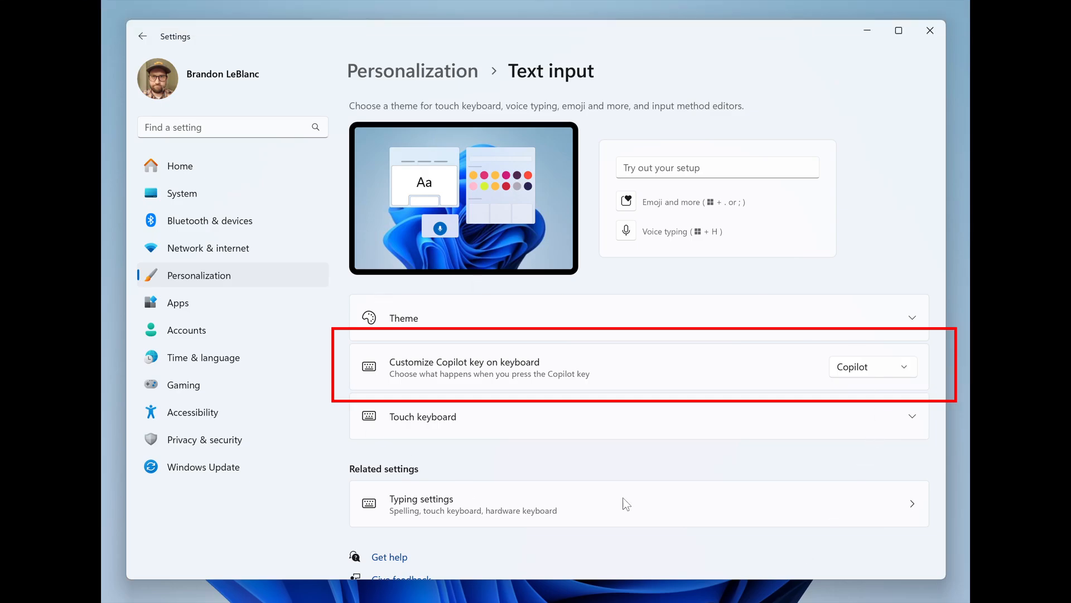
mouse_move(872, 456)
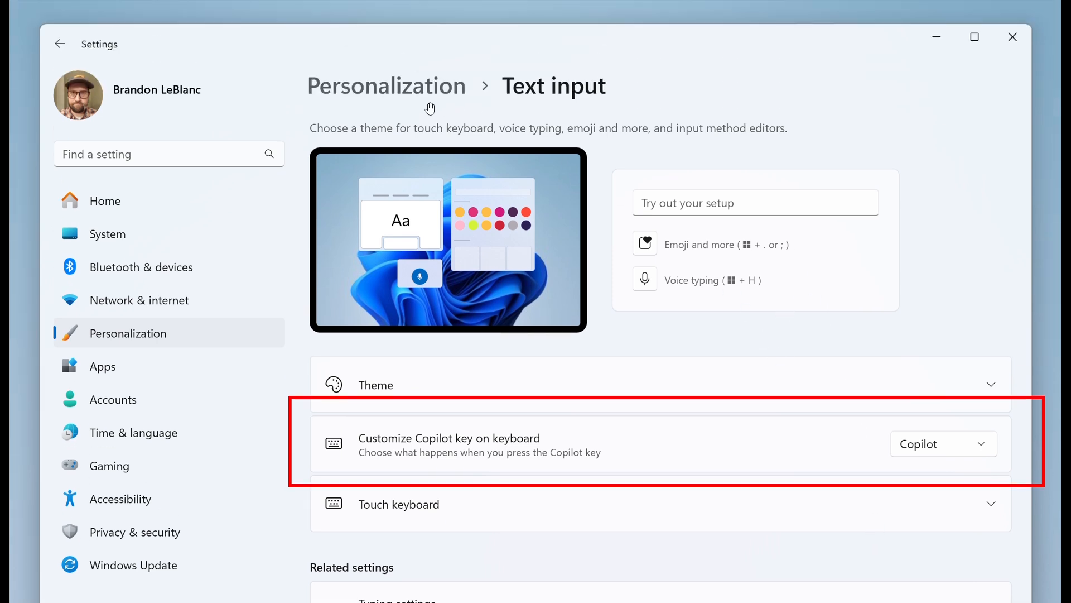
mouse_move(860, 188)
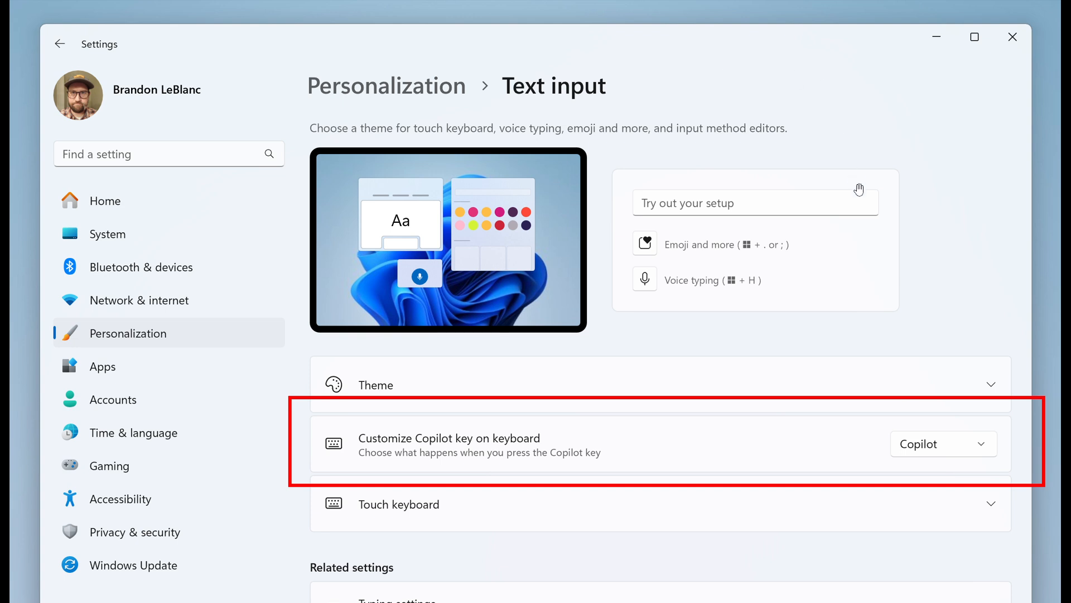
scroll("down", 3)
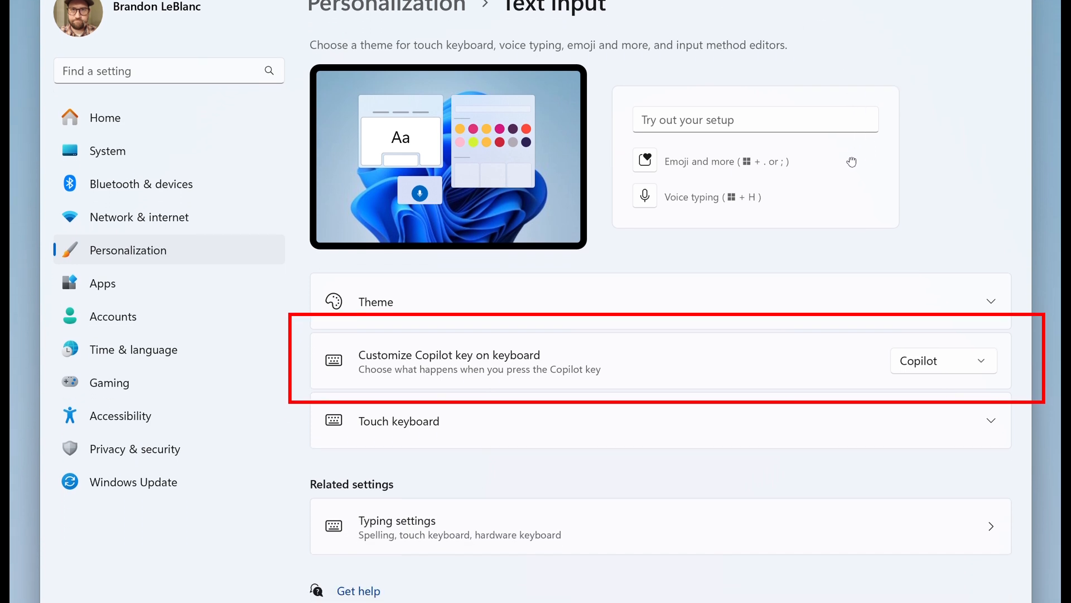
mouse_move(852, 163)
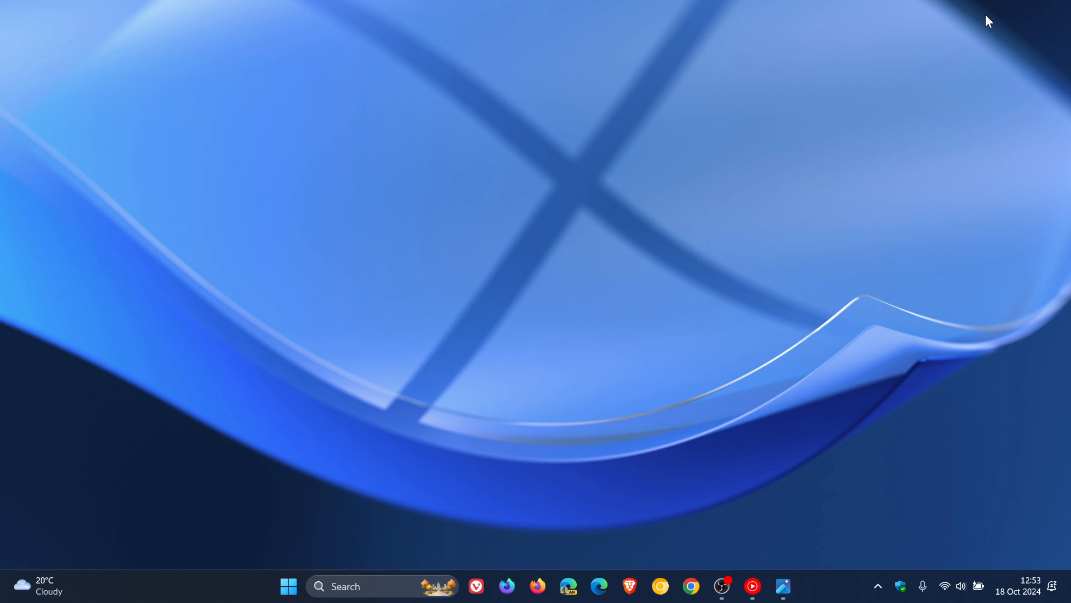
mouse_move(696, 274)
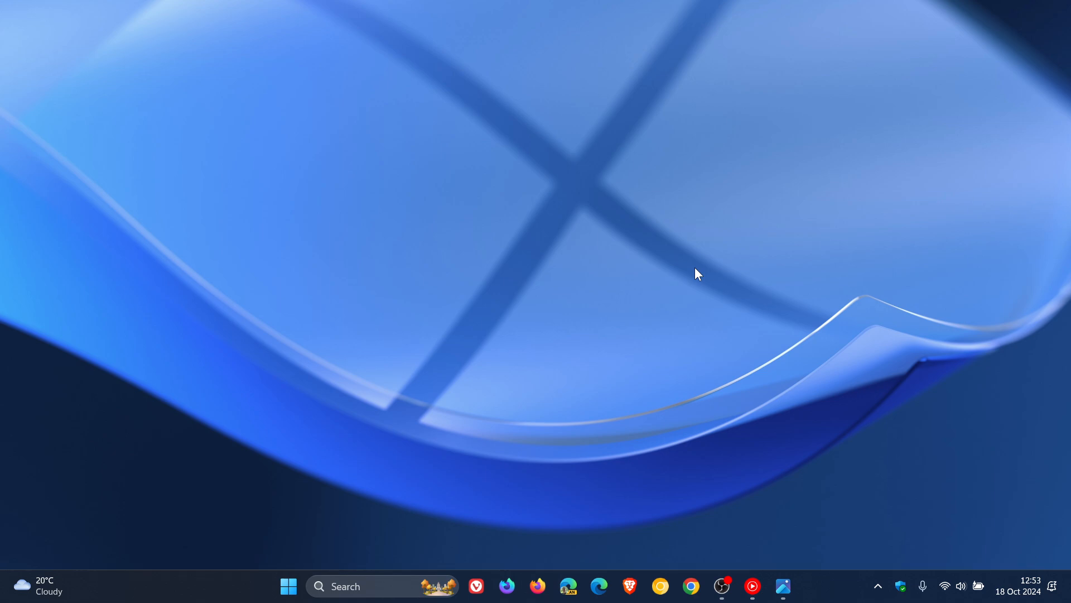
key("alt+tab")
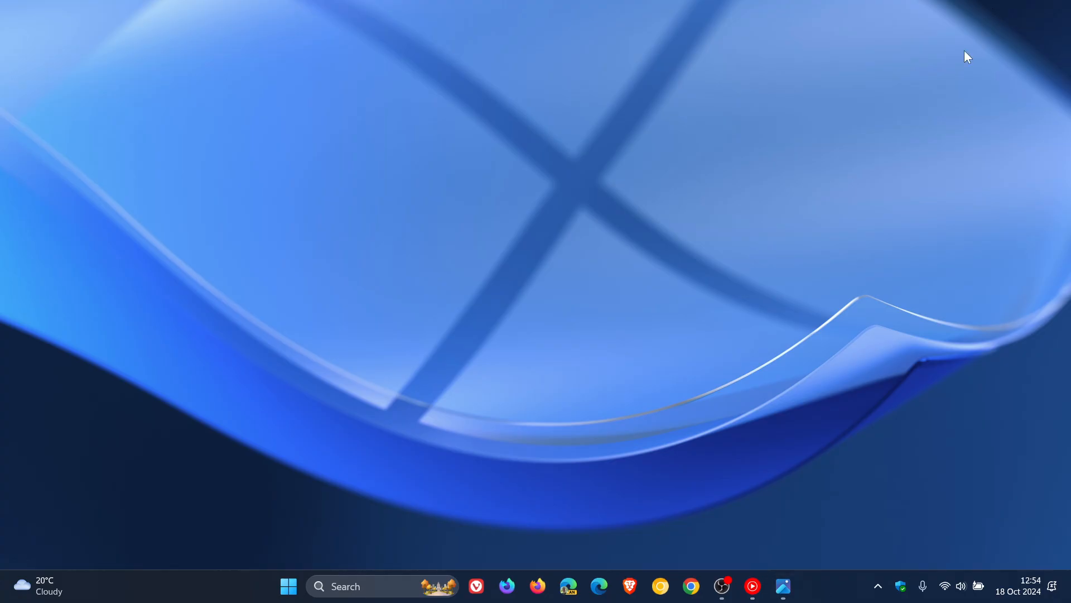
mouse_move(841, 261)
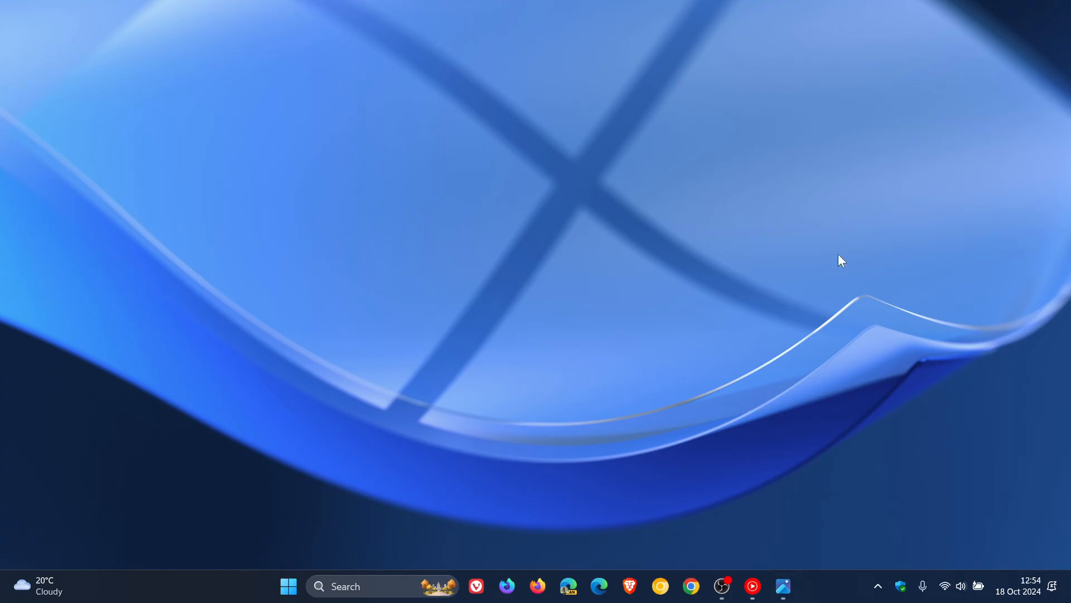